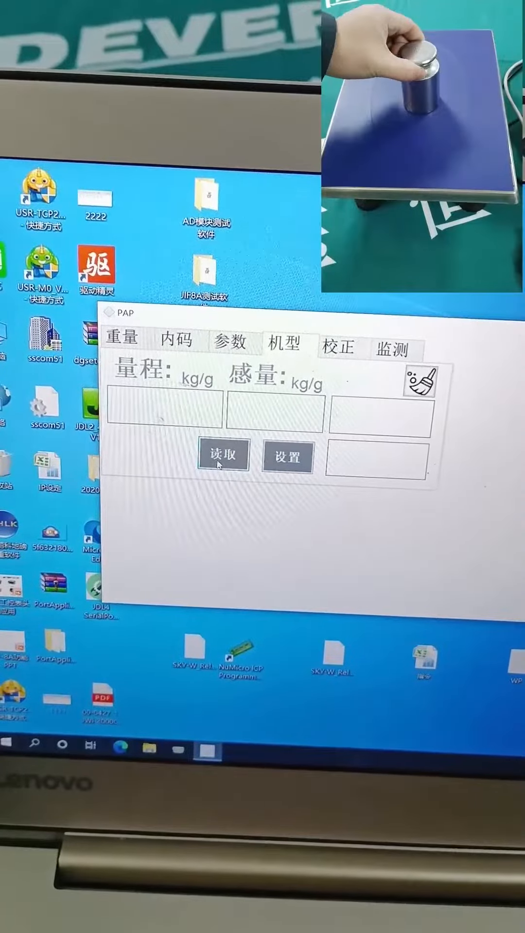
# - Read the scale's 6.0000 range and 0.0002 division, then run zero calibration with weight 0
pyautogui.click(222, 456)
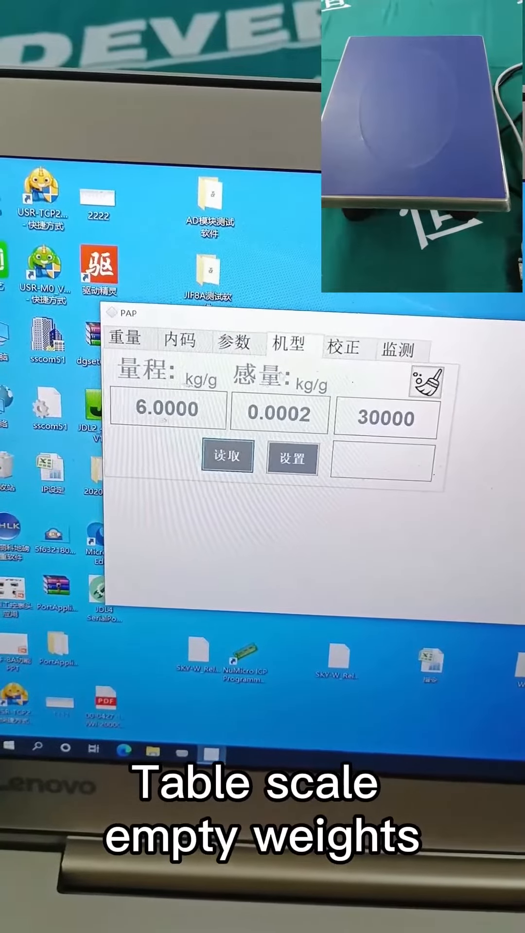
pyautogui.click(340, 350)
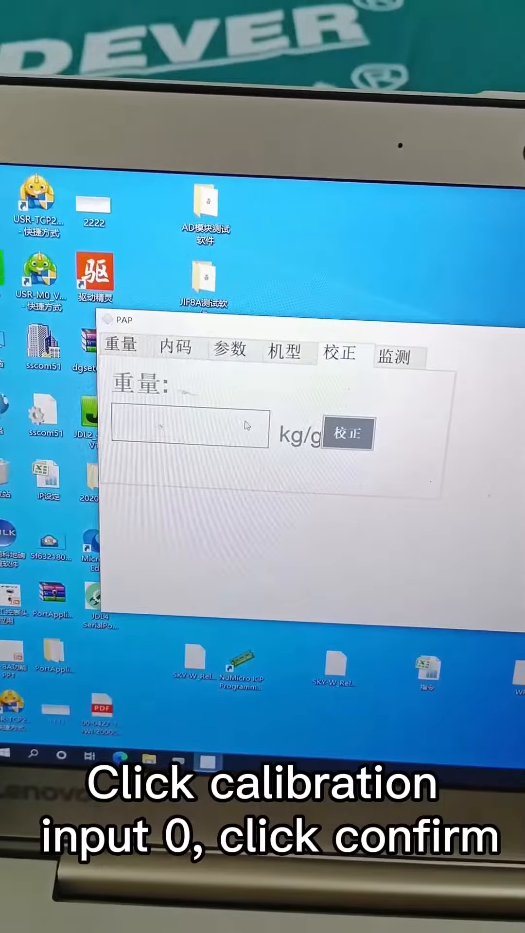
pyautogui.click(349, 433)
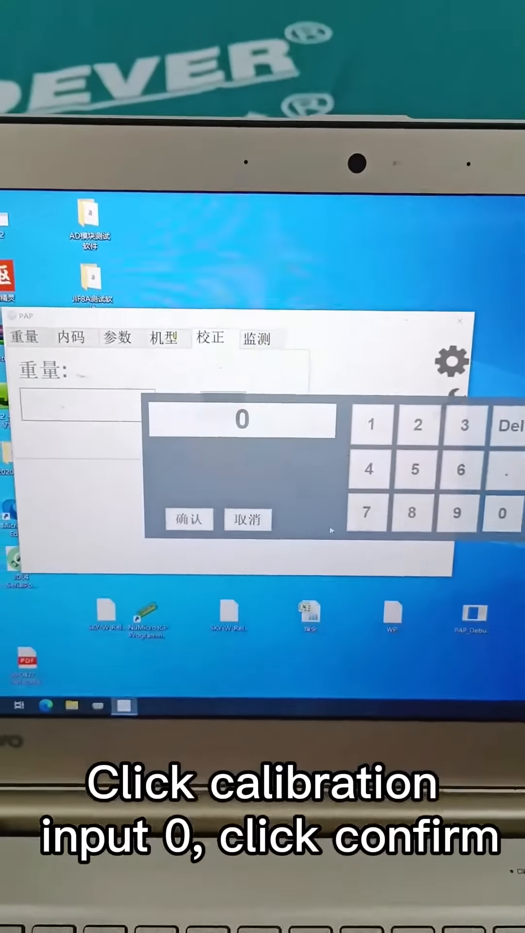
pyautogui.click(189, 520)
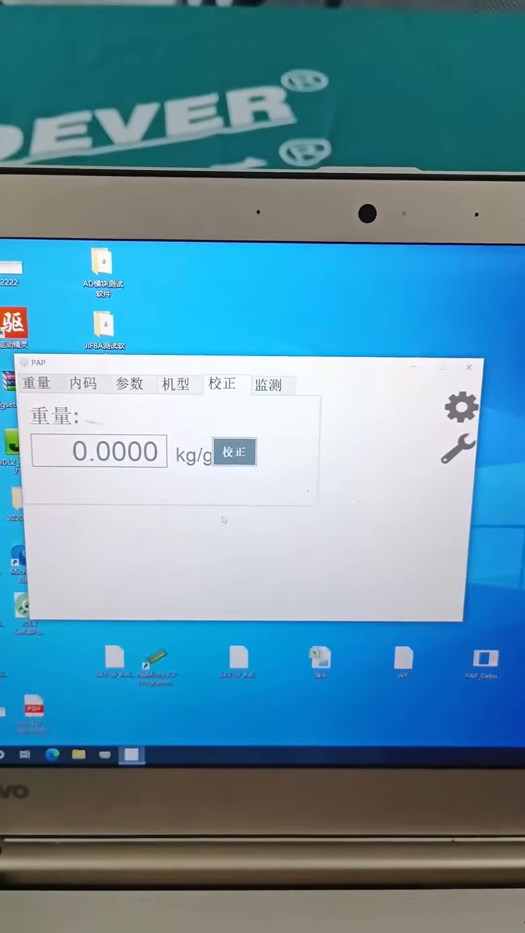
pyautogui.click(234, 452)
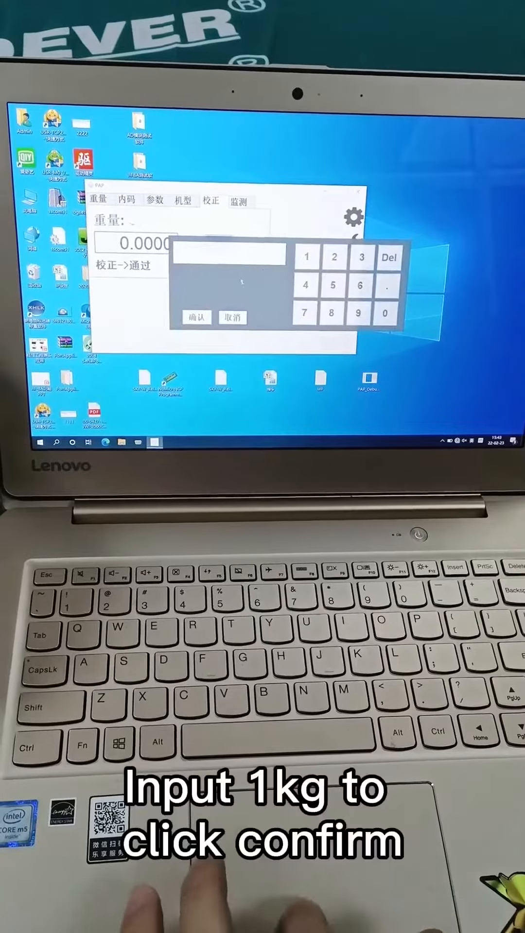
# - Enter 1 as the calibration weight on the 校正 tab and run calibration
pyautogui.click(307, 257)
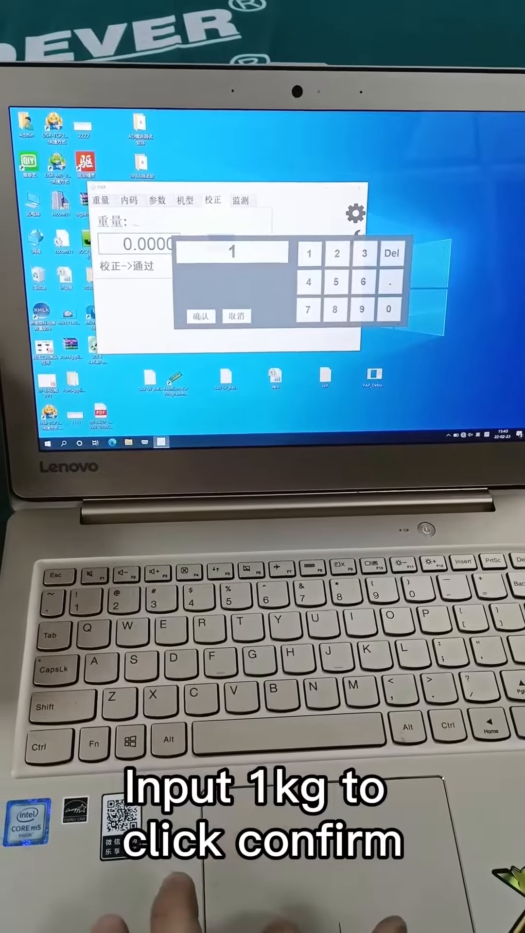
pyautogui.click(202, 316)
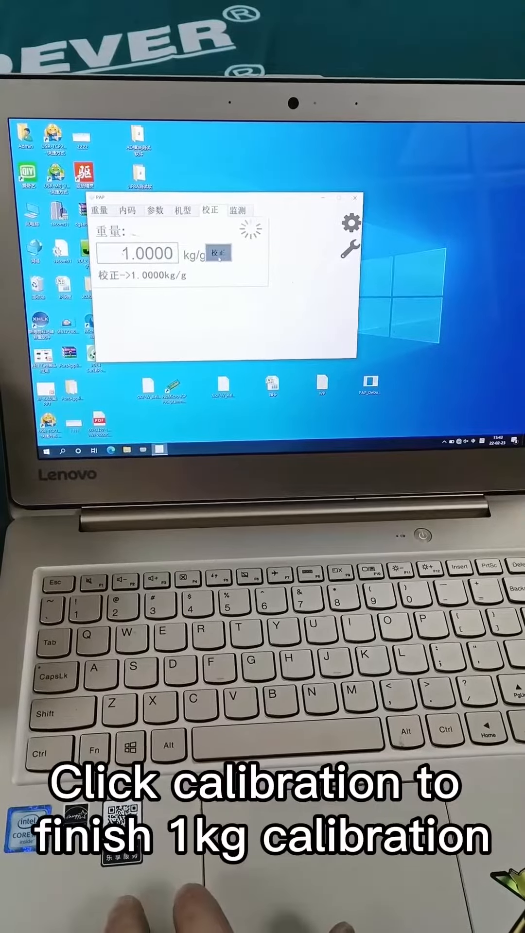
pyautogui.click(218, 253)
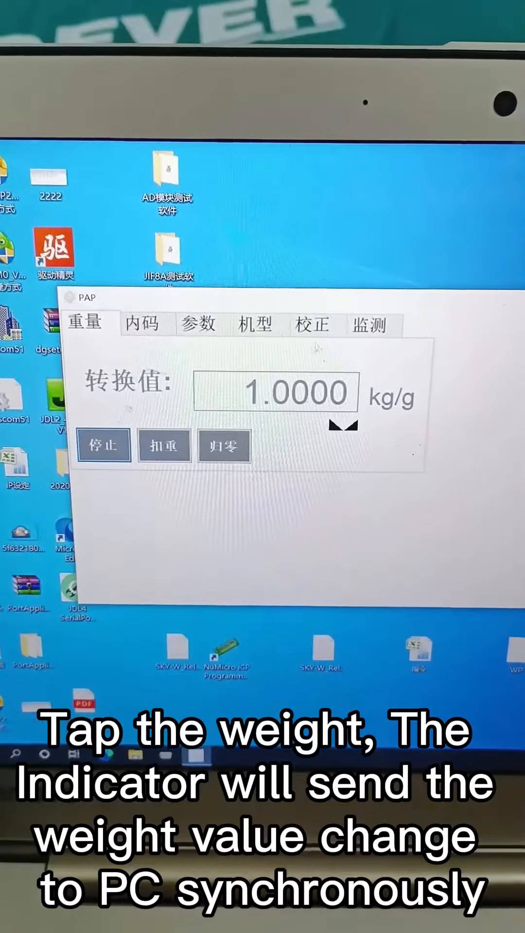
# - Start monitoring on the 监测 tab so device 1 reads 1.0000 and running
pyautogui.click(370, 326)
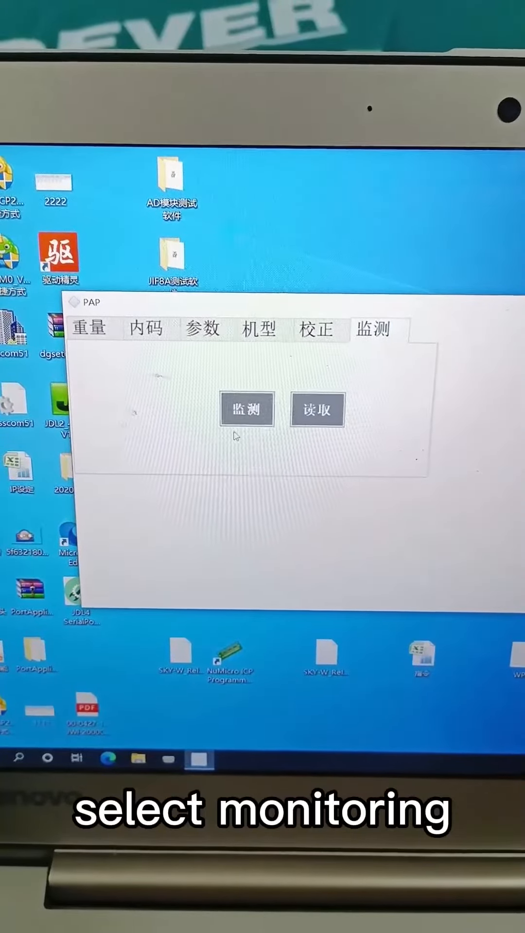
pyautogui.click(247, 409)
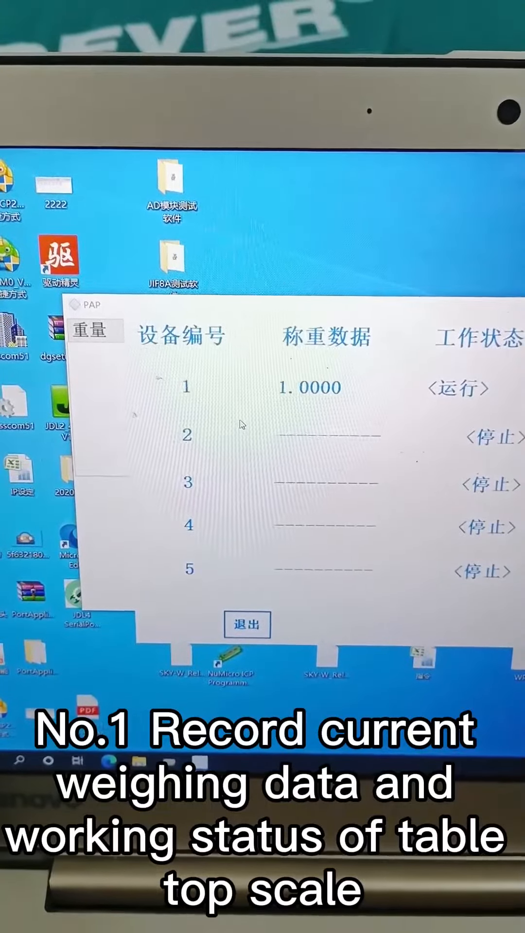